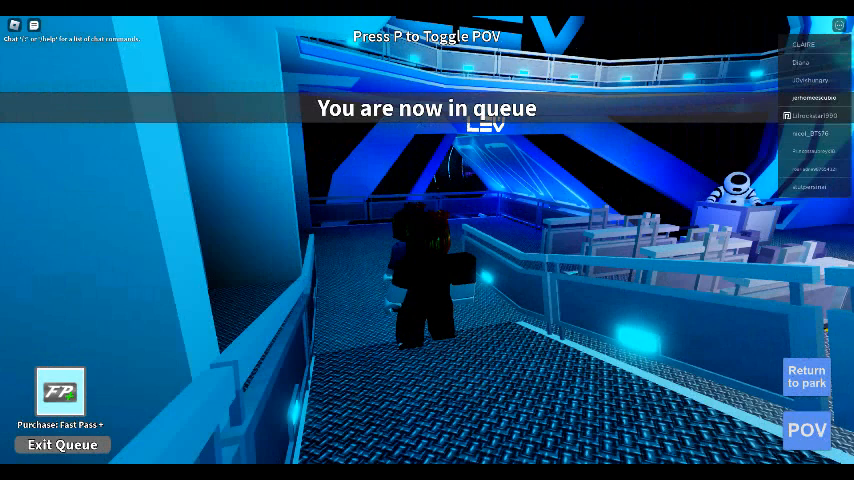
{"action": "left_click", "coordinate": [61, 444]}
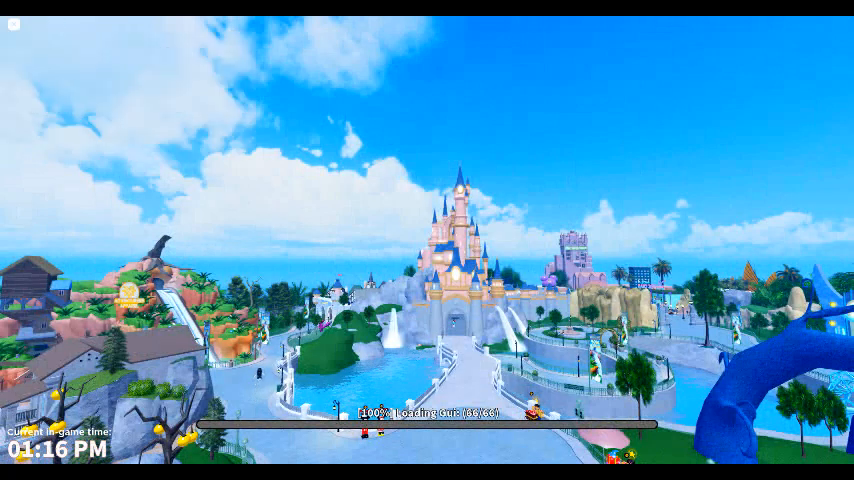
- Open the Roblox game menu over the loaded park hub to reach the recording options
{"action": "key", "text": "Escape"}
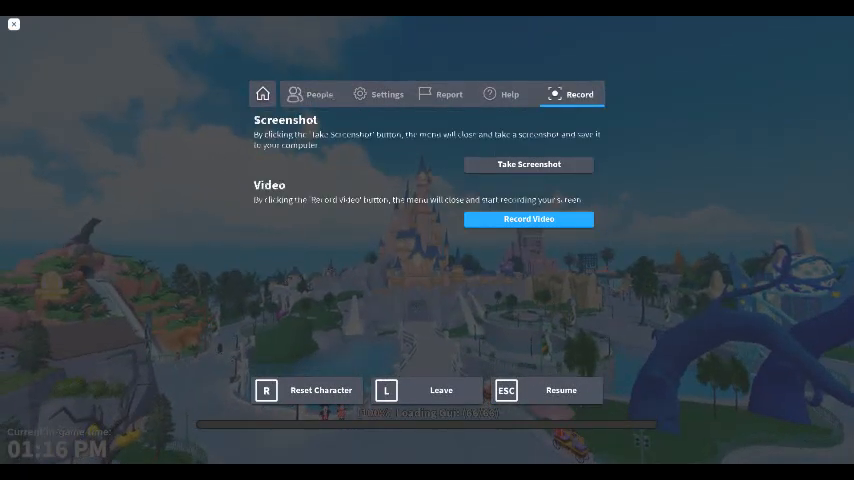